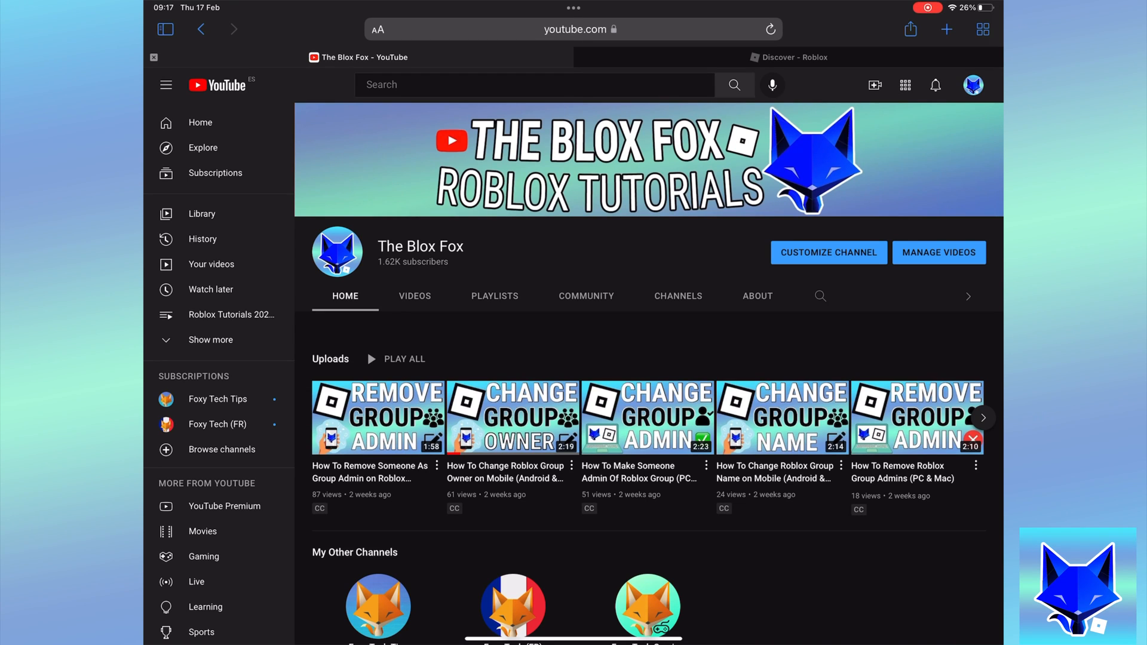
Switch from the YouTube channel page to the open Roblox Discover tab.
left_click(379, 270)
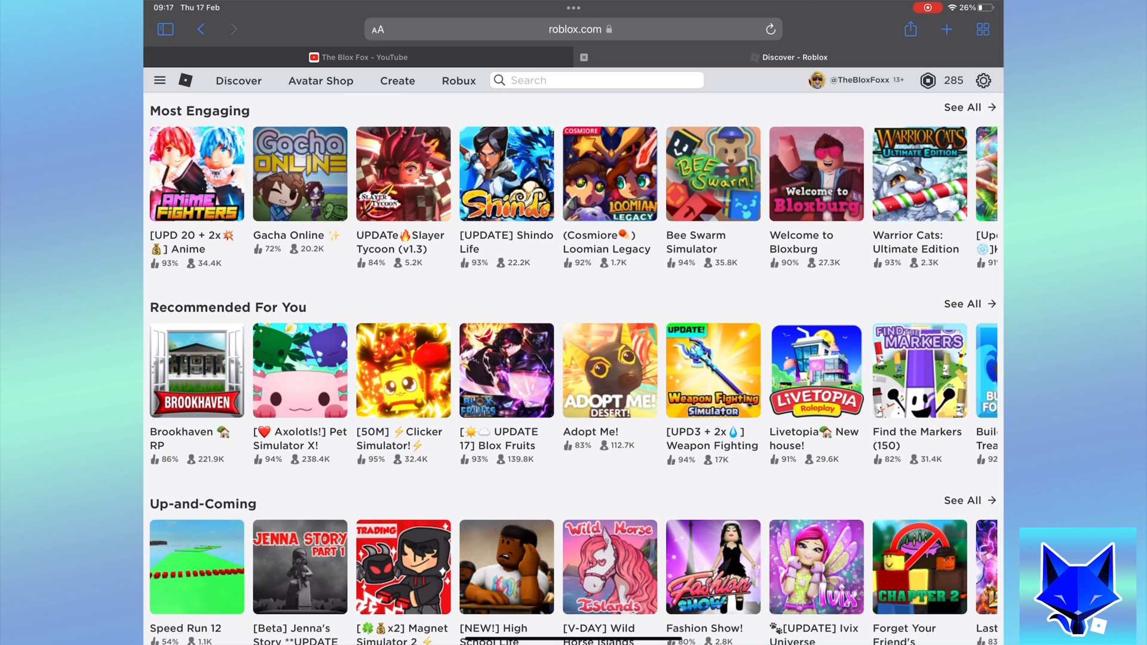
Go to the Groups page showing The Blox Fox (YouTube) group via the site menu.
left_click(159, 80)
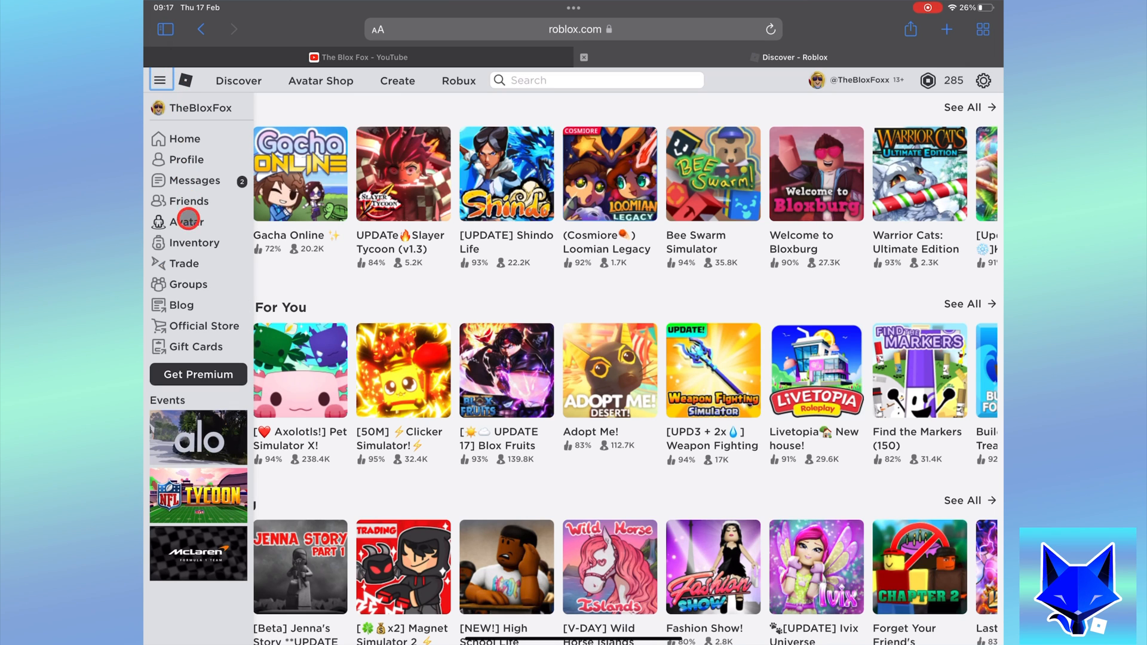
mouse_move(191, 284)
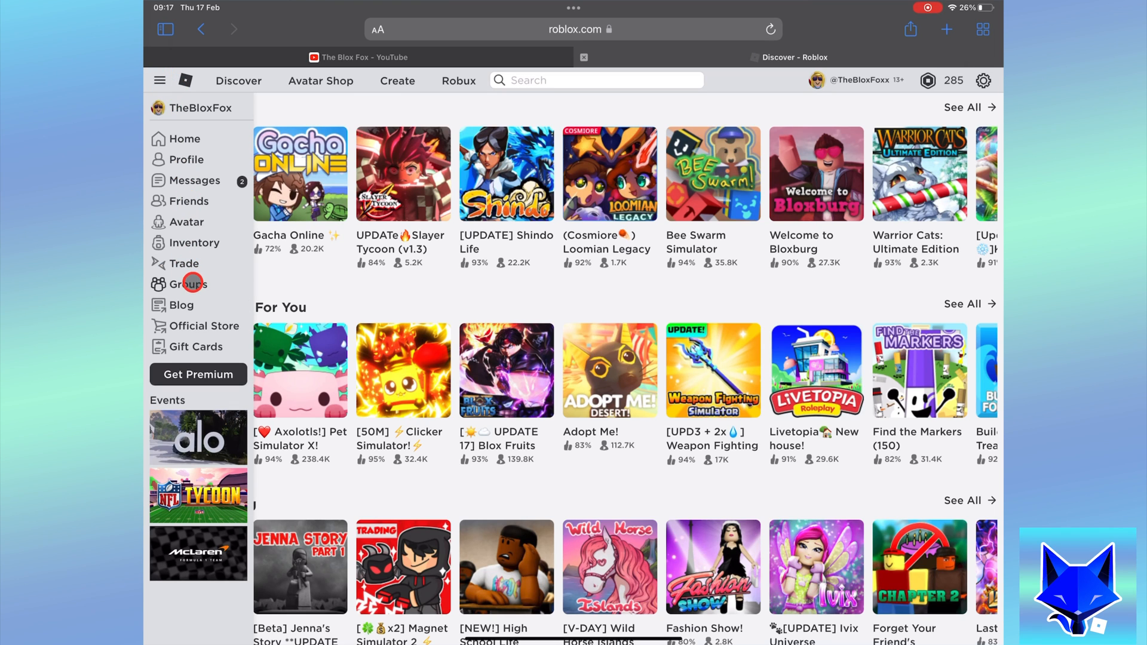
left_click(191, 284)
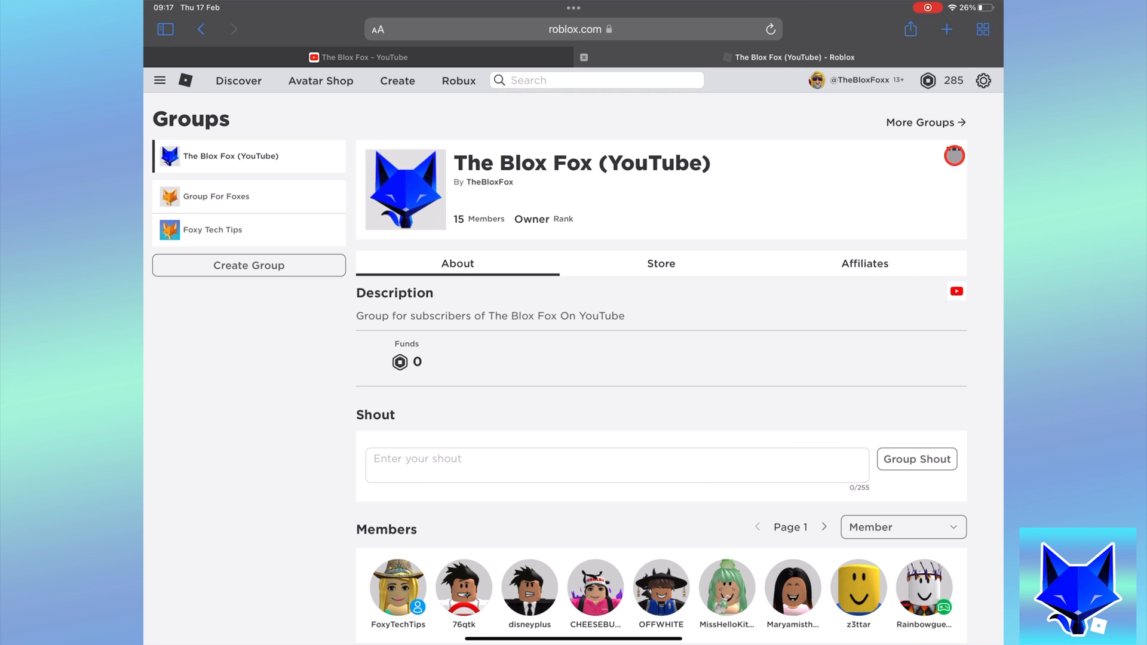
Open Configure Group for The Blox Fox (YouTube) from the group's options menu.
left_click(954, 151)
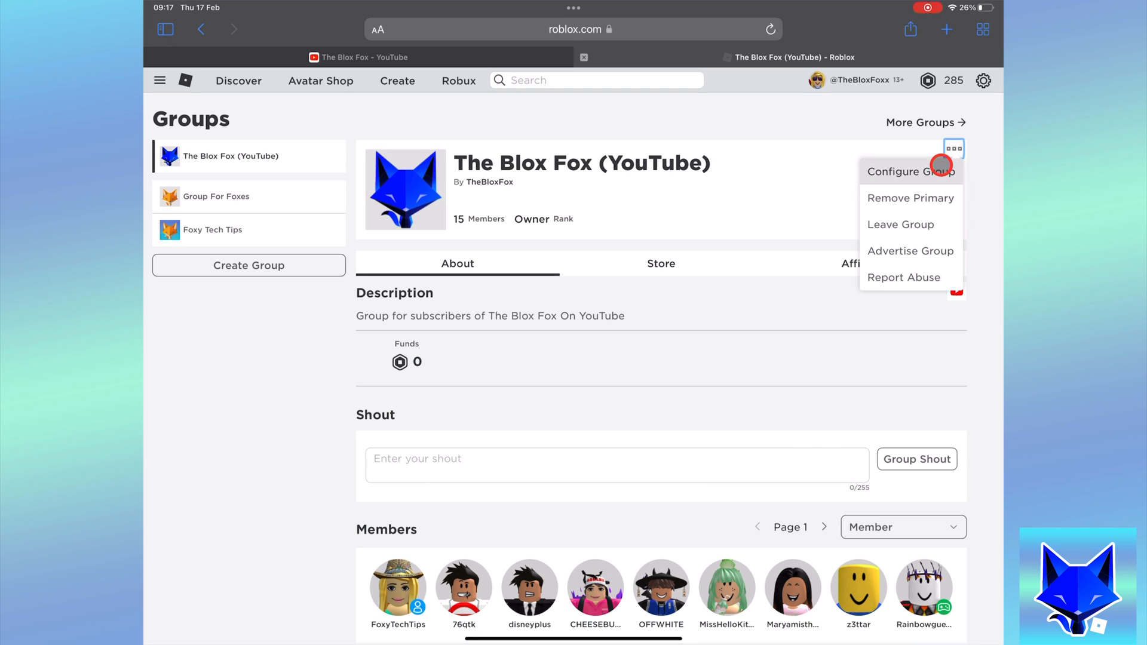
left_click(909, 171)
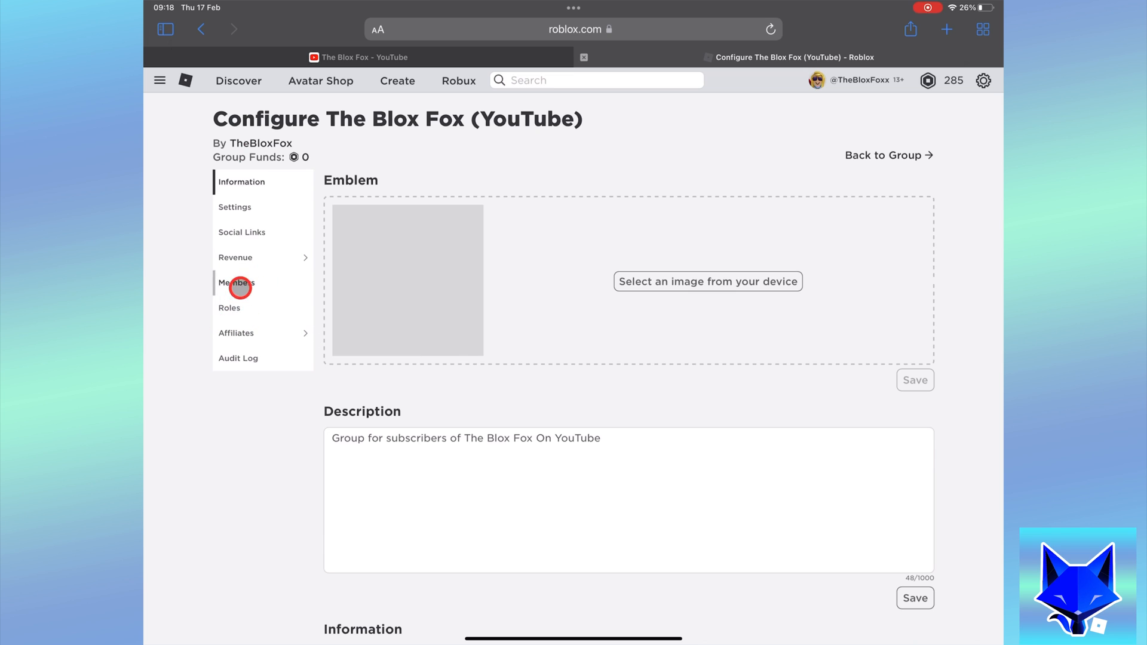
Go to the Roles section and start a new Create Role form (25 Robux).
left_click(229, 307)
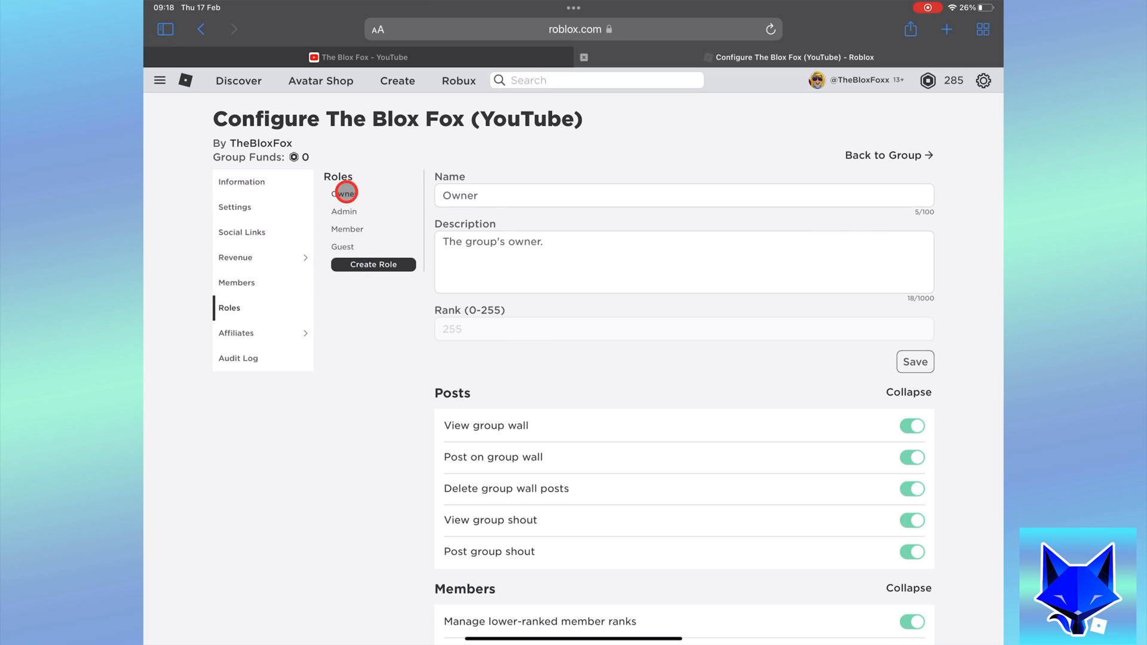
left_click(372, 264)
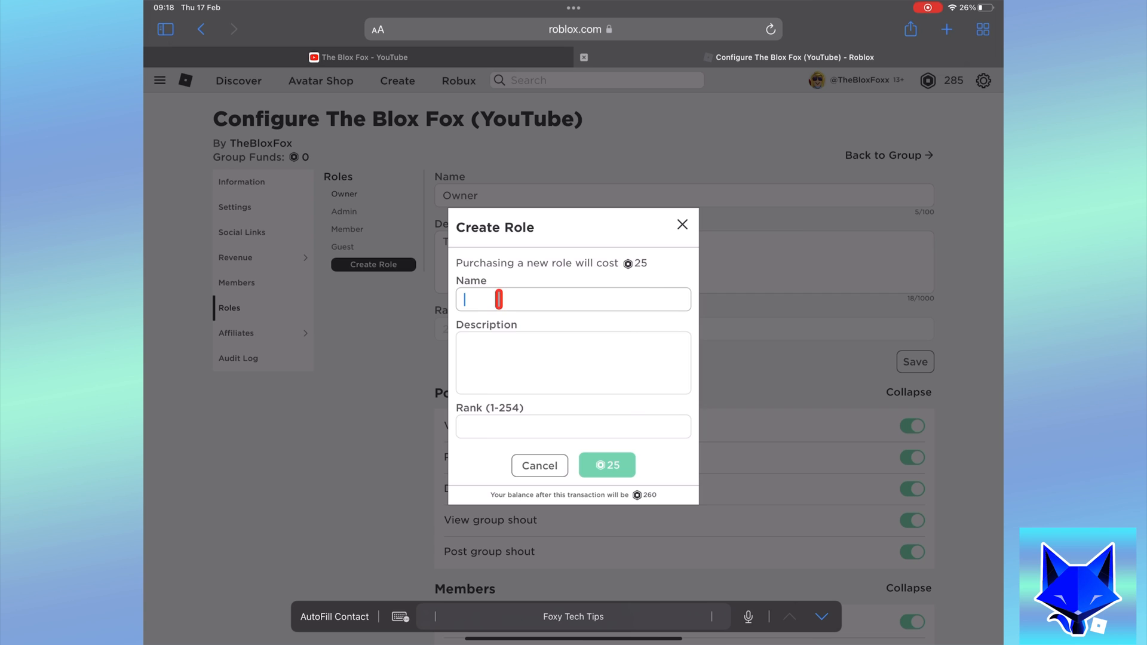
Create the 'New Members' role, rank 2, described 'Role for new members in the group', for 25 Robux.
type("New Members")
left_click(574, 364)
type("Role f")
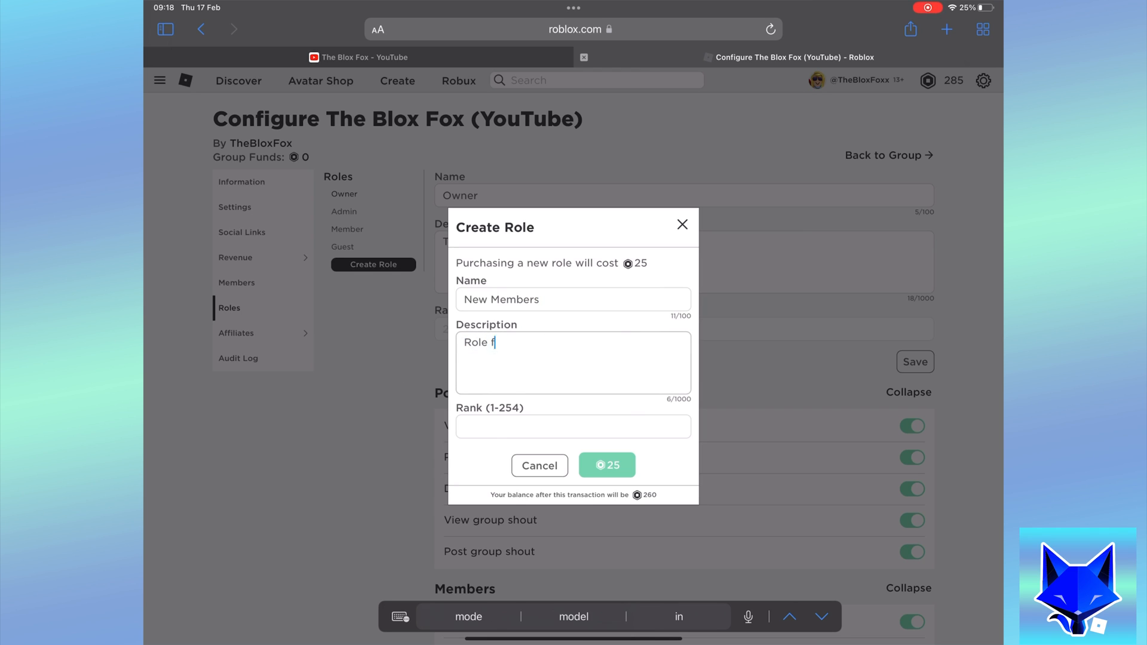
type("or new members in the group")
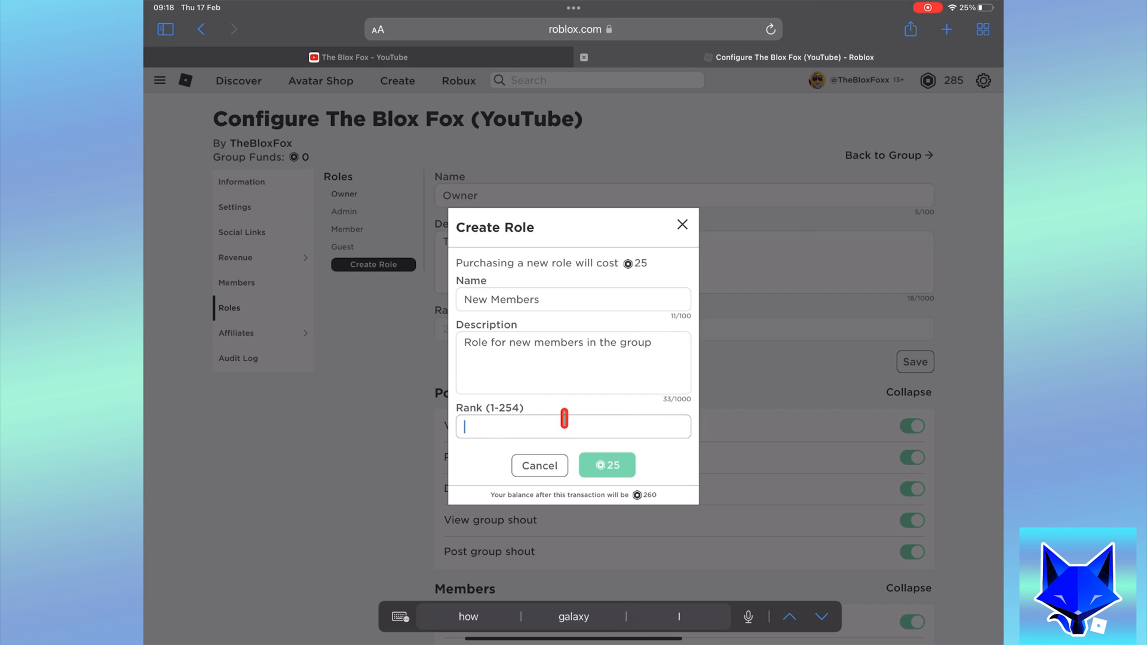
type("2")
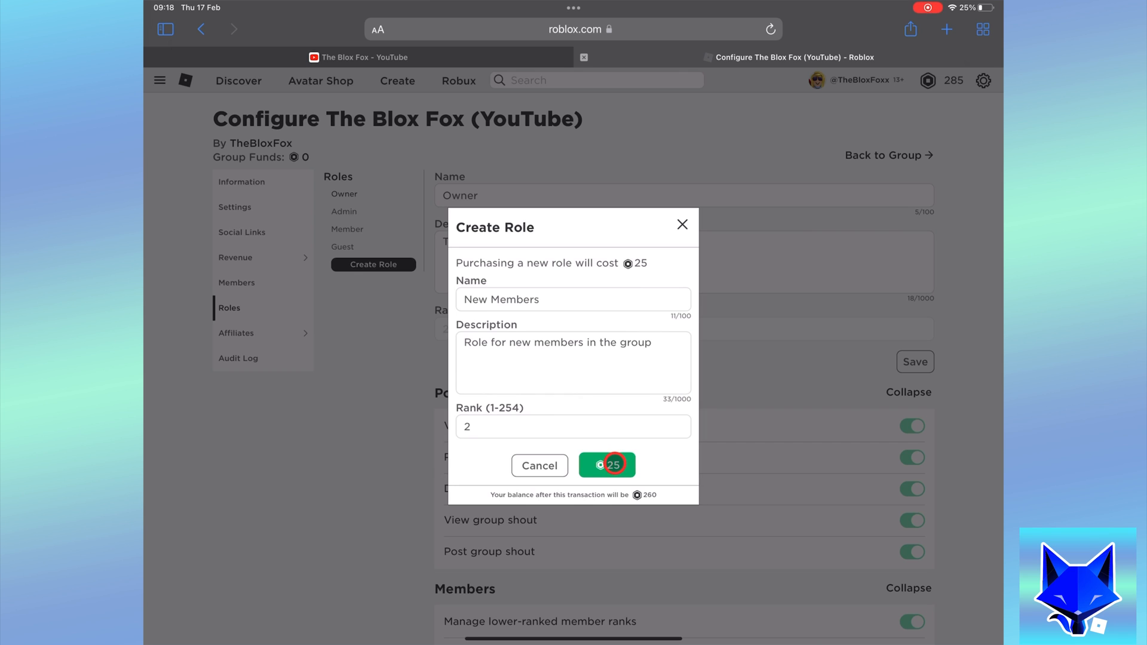
left_click(607, 465)
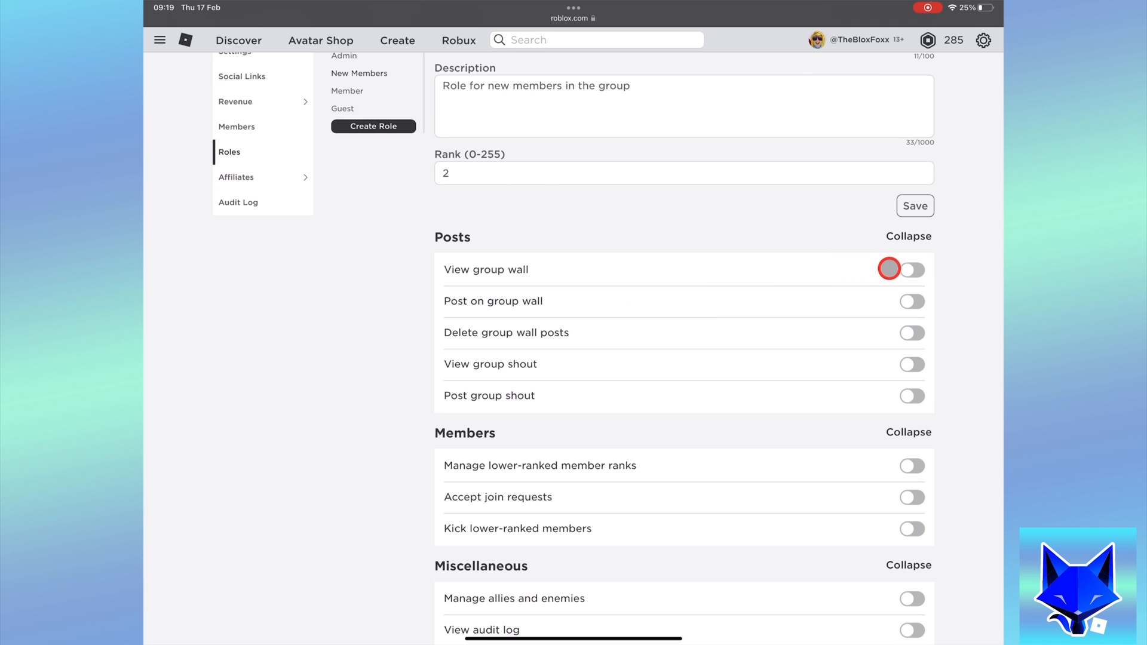
Enable 'View group wall' and 'View group shout' for the New Members role.
left_click(911, 268)
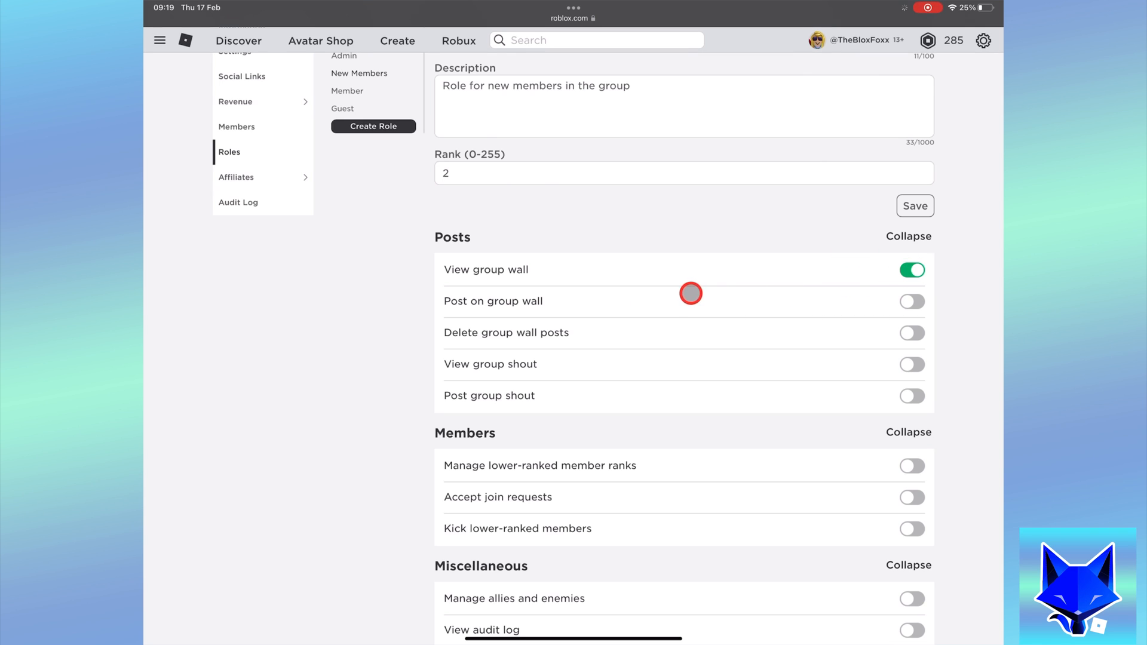
mouse_move(885, 262)
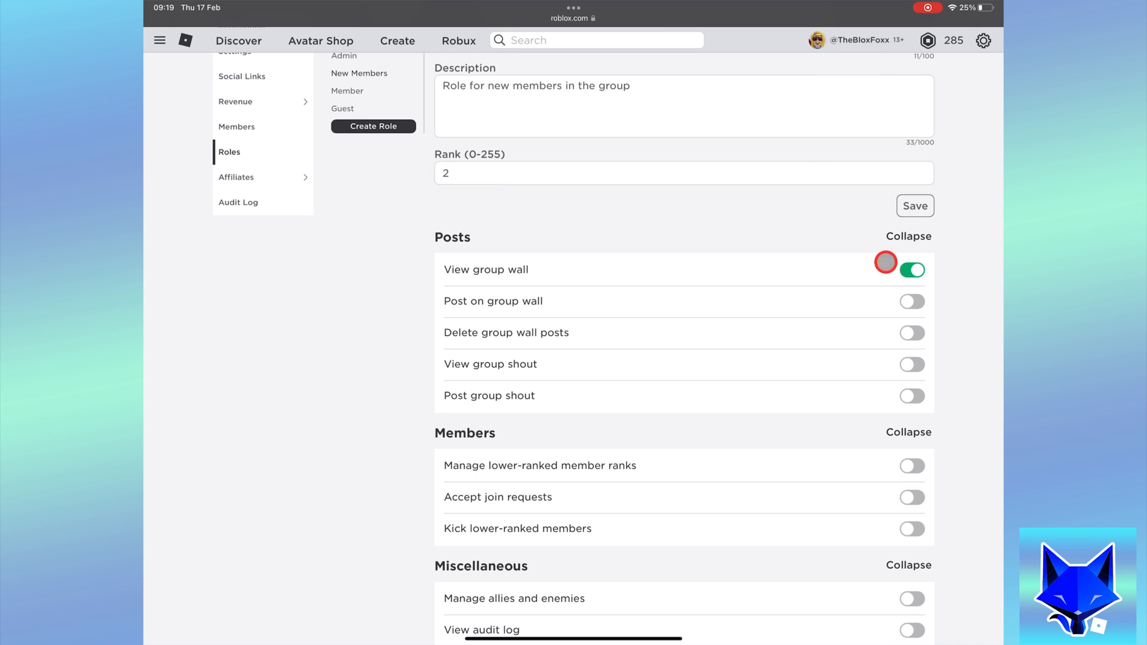
left_click(911, 269)
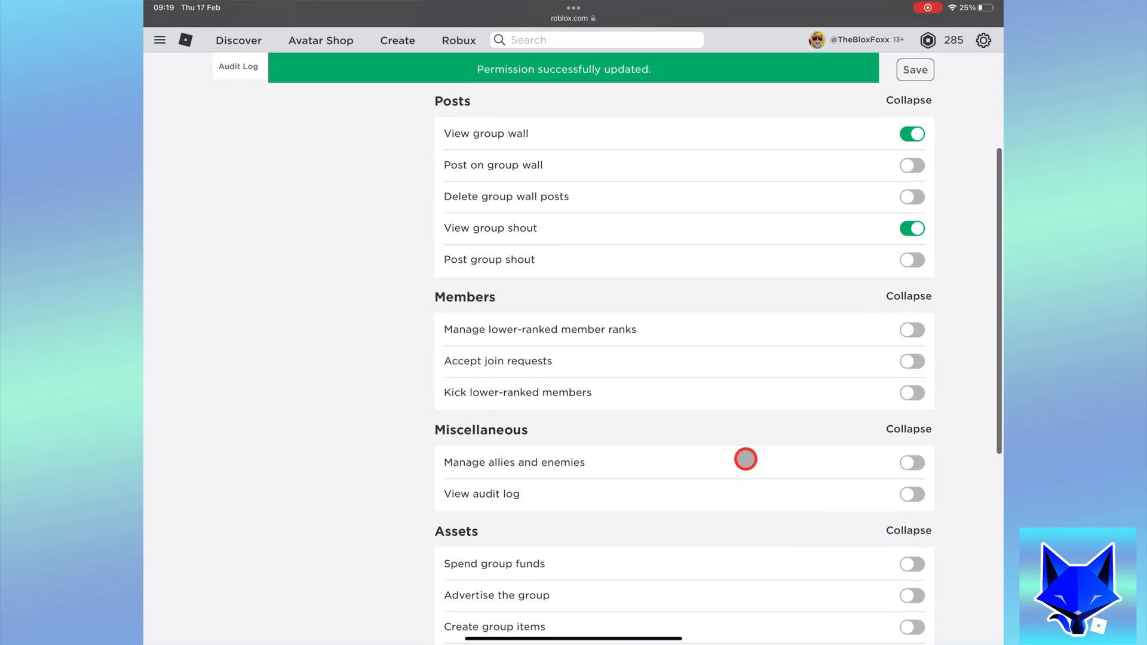
scroll("down", 3)
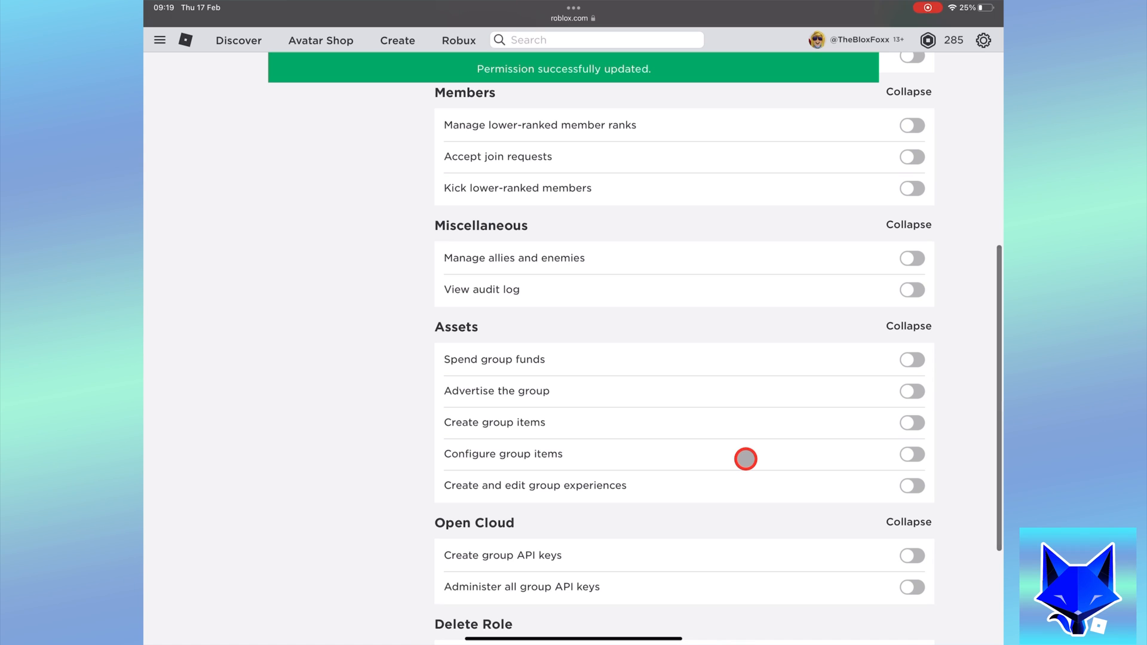
scroll("down", 3)
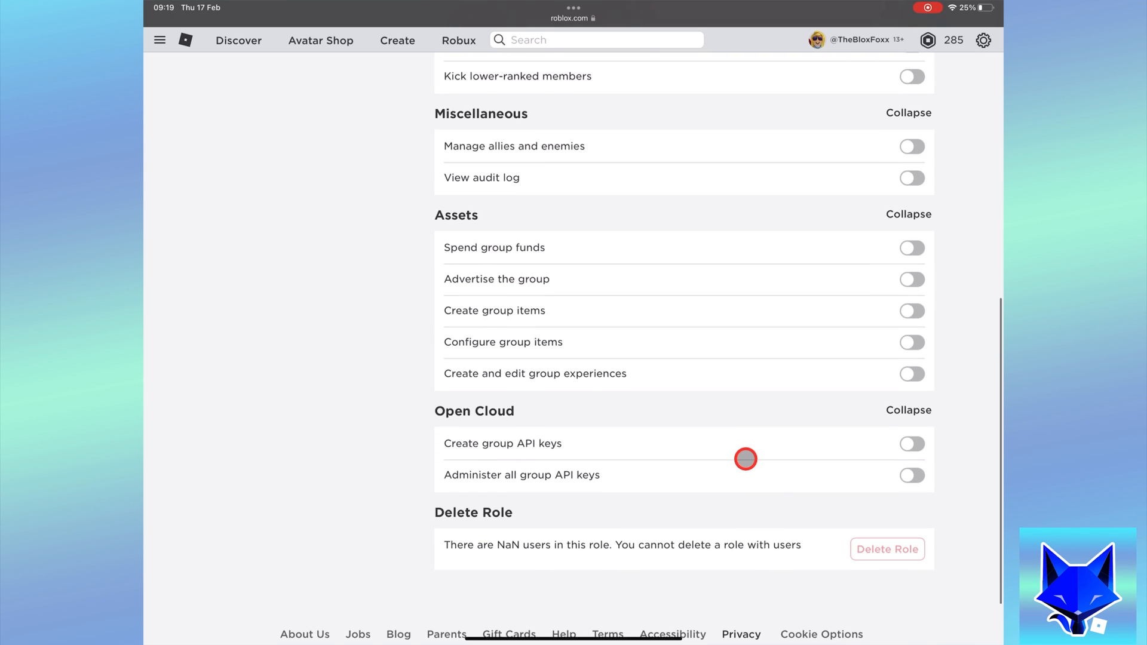
scroll("down", 3)
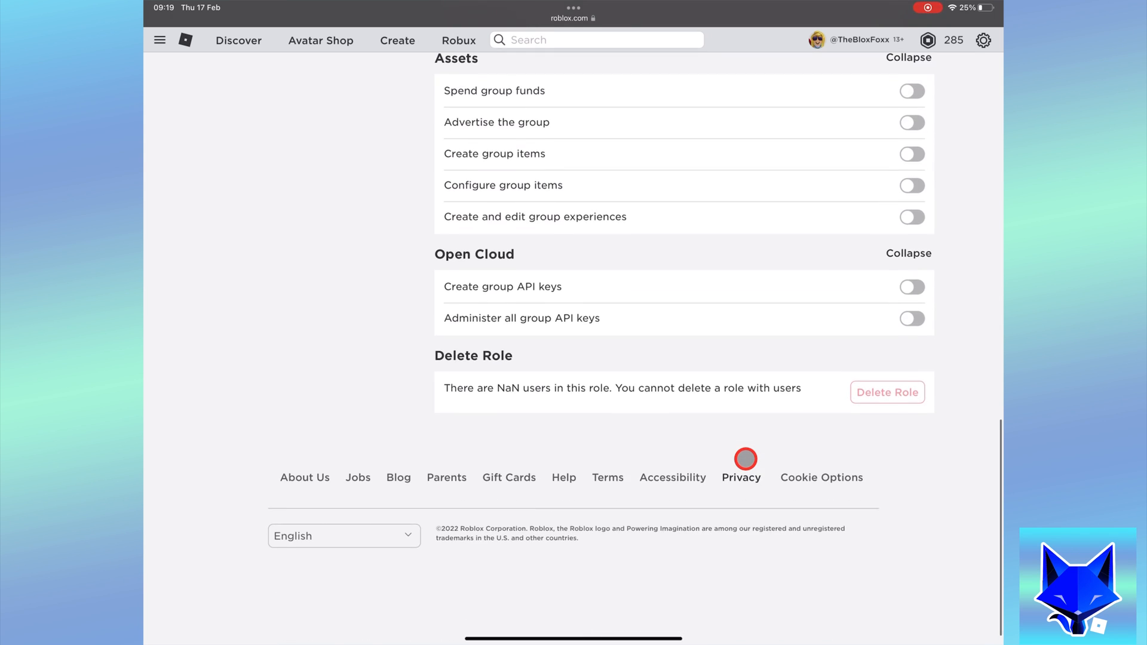